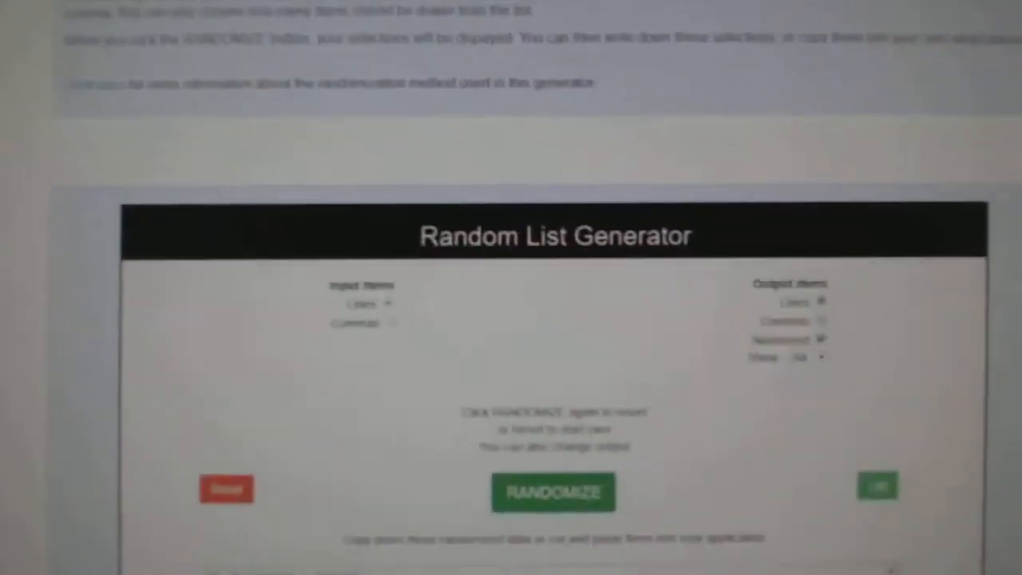
Step: Randomize the name list twice to get a shuffled 30-entry list with spot numbers
click(552, 492)
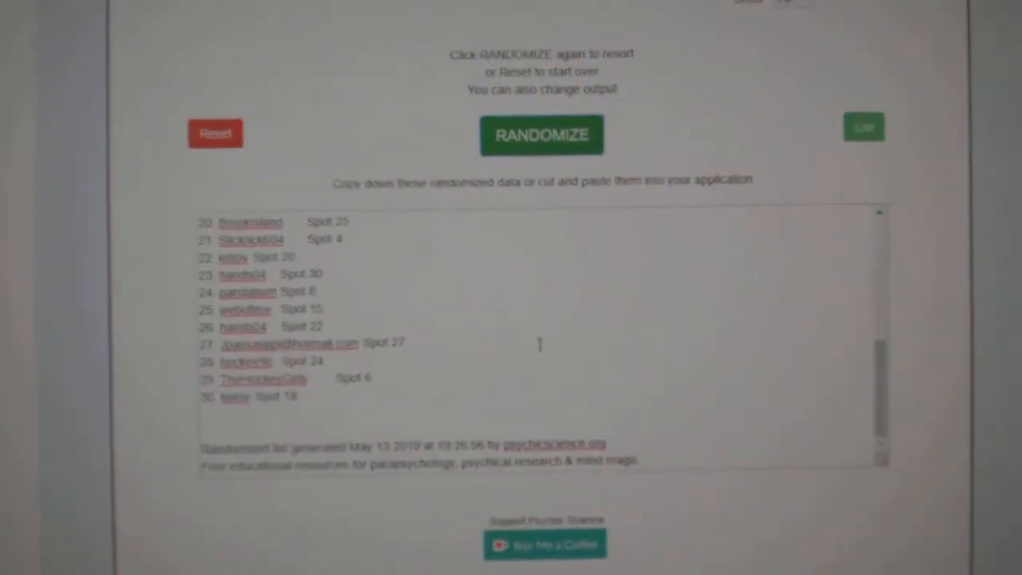
click(541, 135)
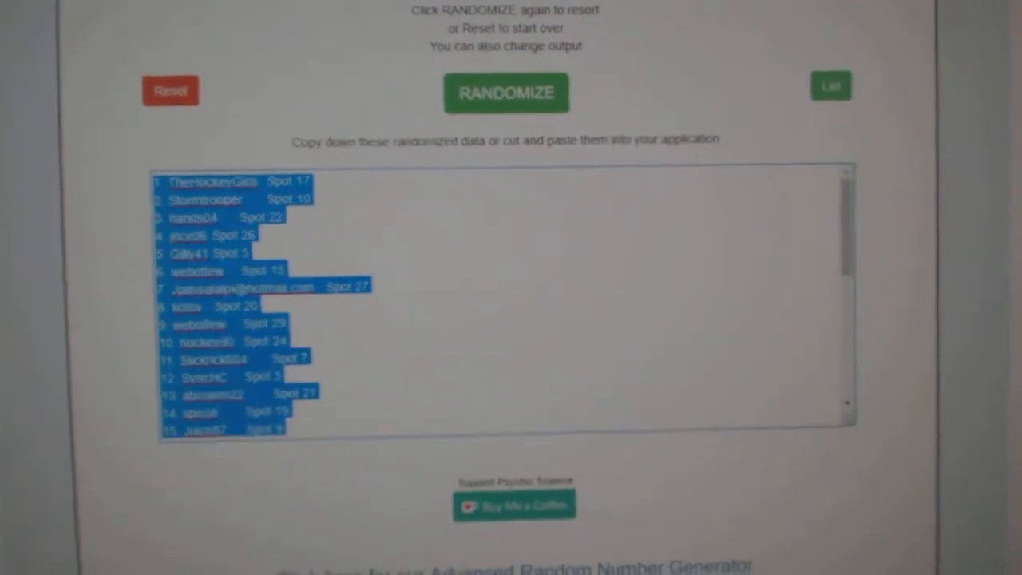
click(504, 93)
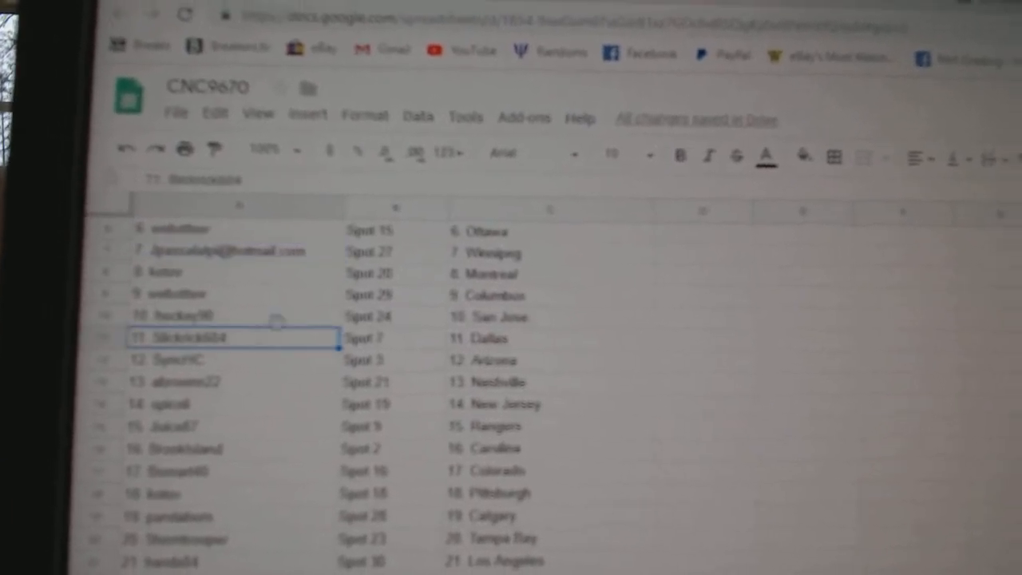
Step: Scroll the CNC9670 sheet to check the name, spot and team pairings through entry 26
scroll(down, 3)
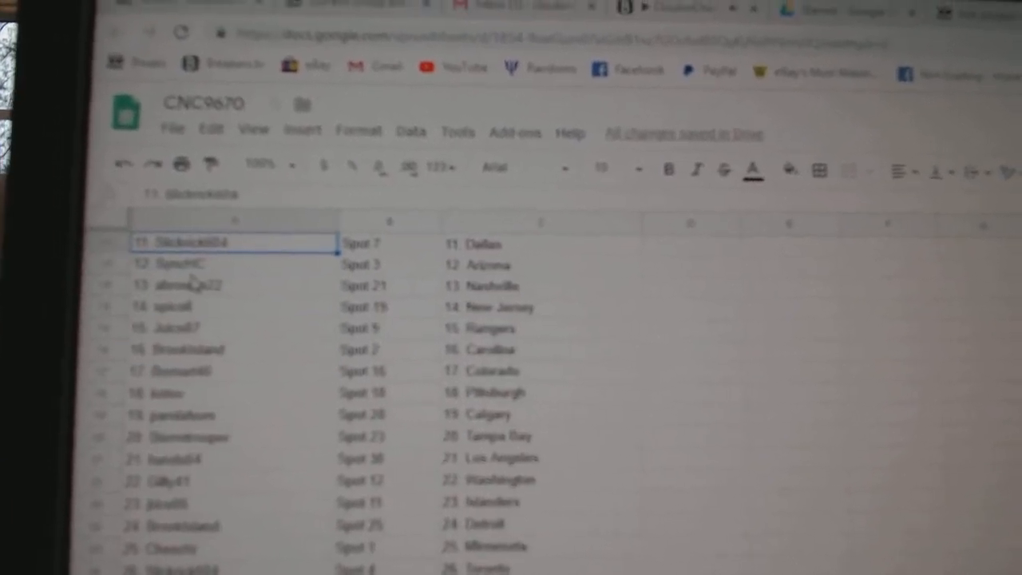